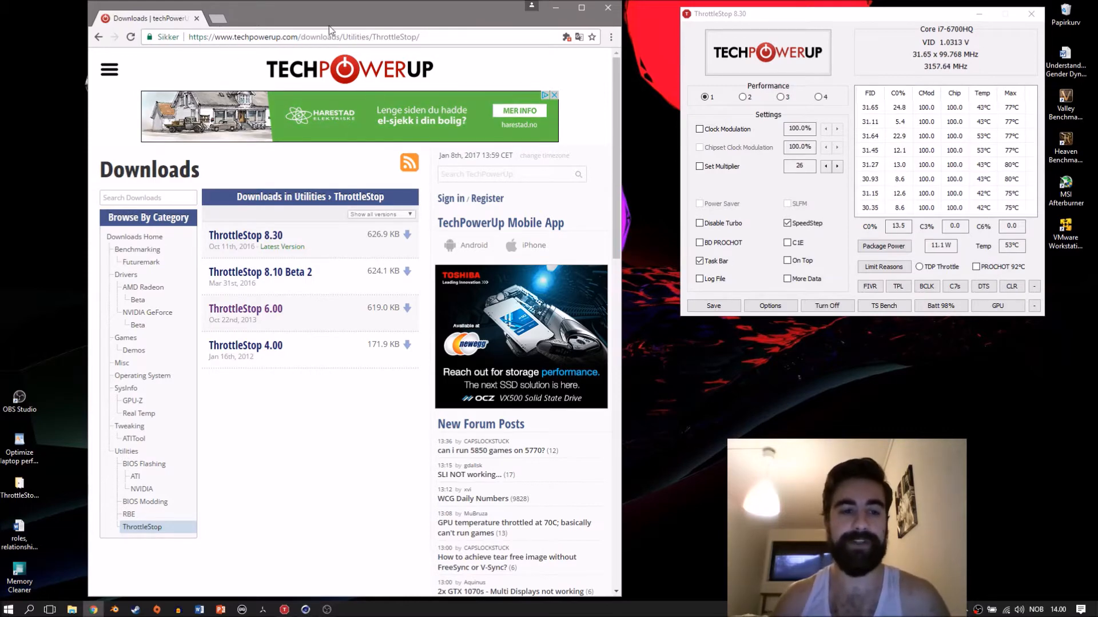
# Step: Close the Chrome window, leaving ThrottleStop 8.30 alone on the desktop
pyautogui.scroll(-3)
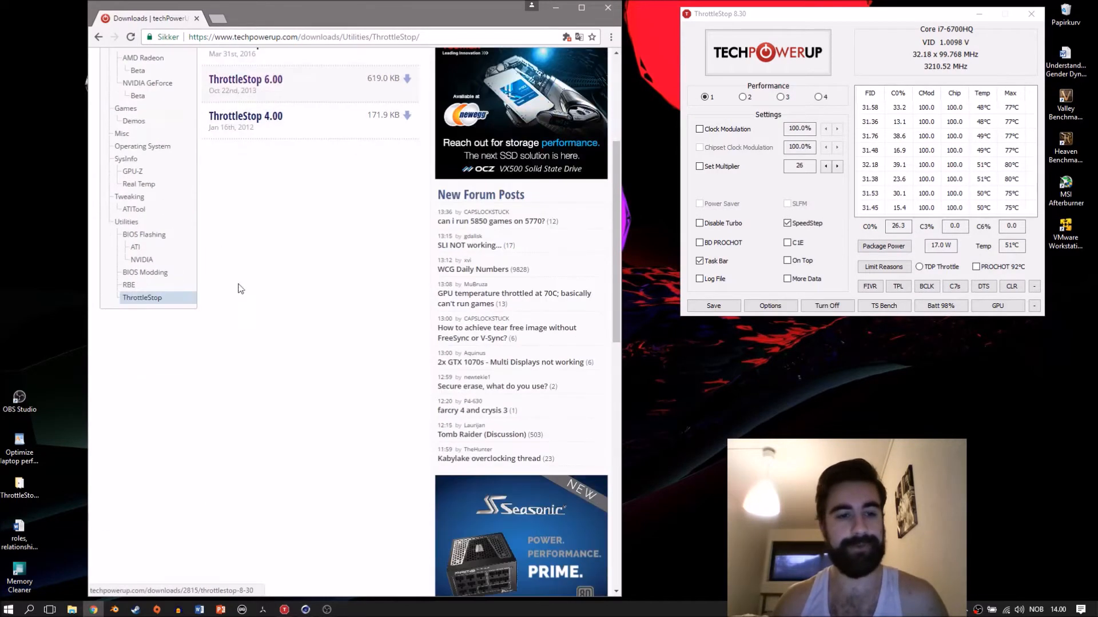
pyautogui.scroll(3)
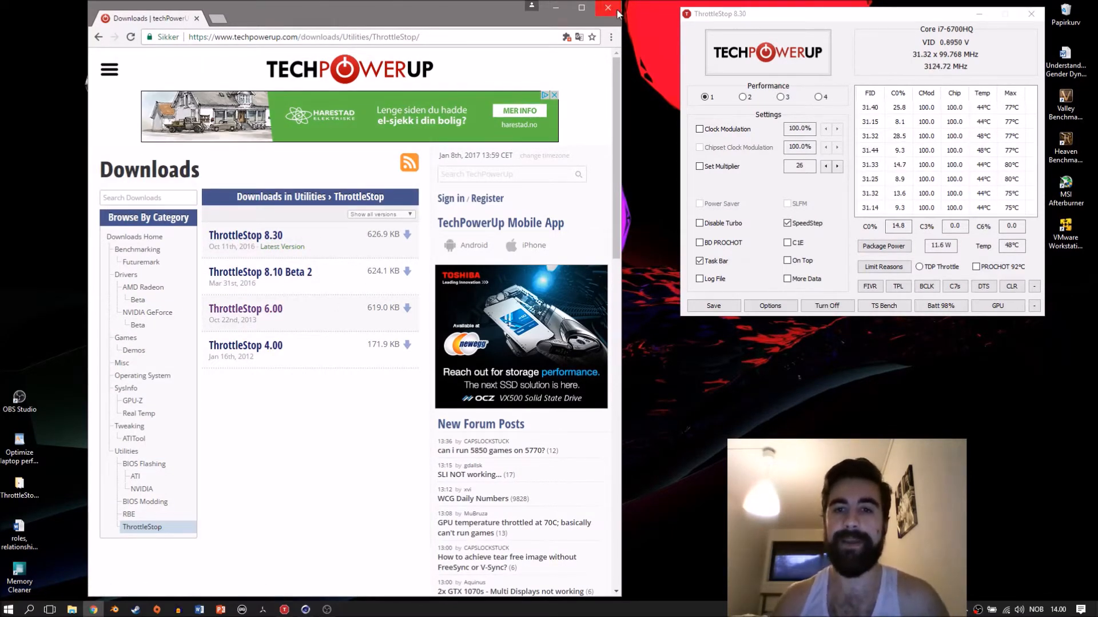
pyautogui.click(606, 7)
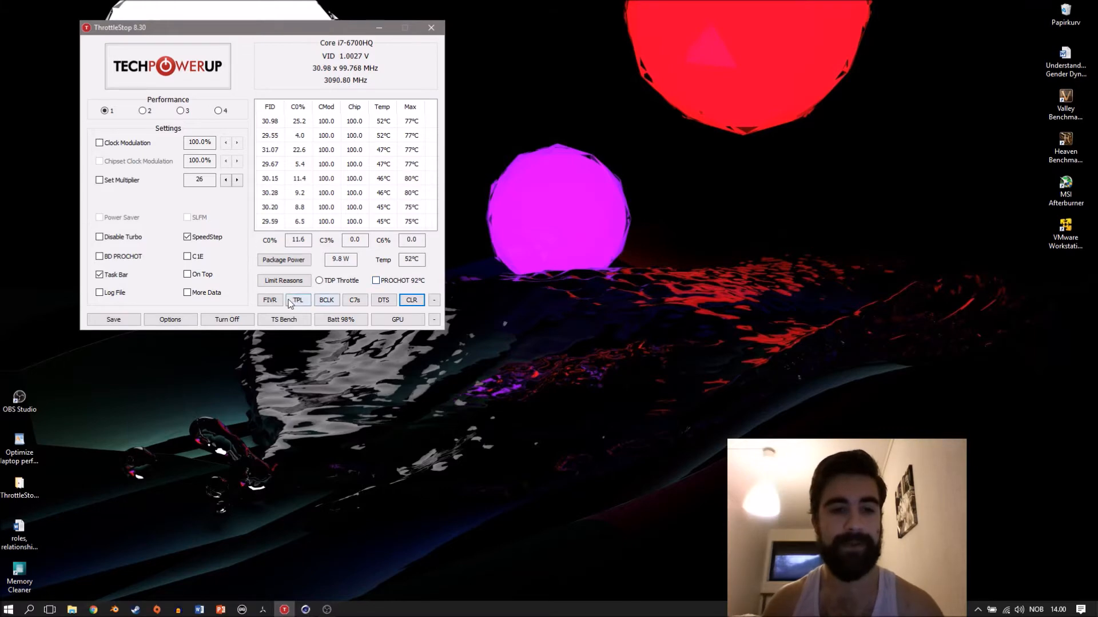
# Step: In FIVR, reset the CPU core voltage offset to zero and save the change immediately
pyautogui.click(270, 299)
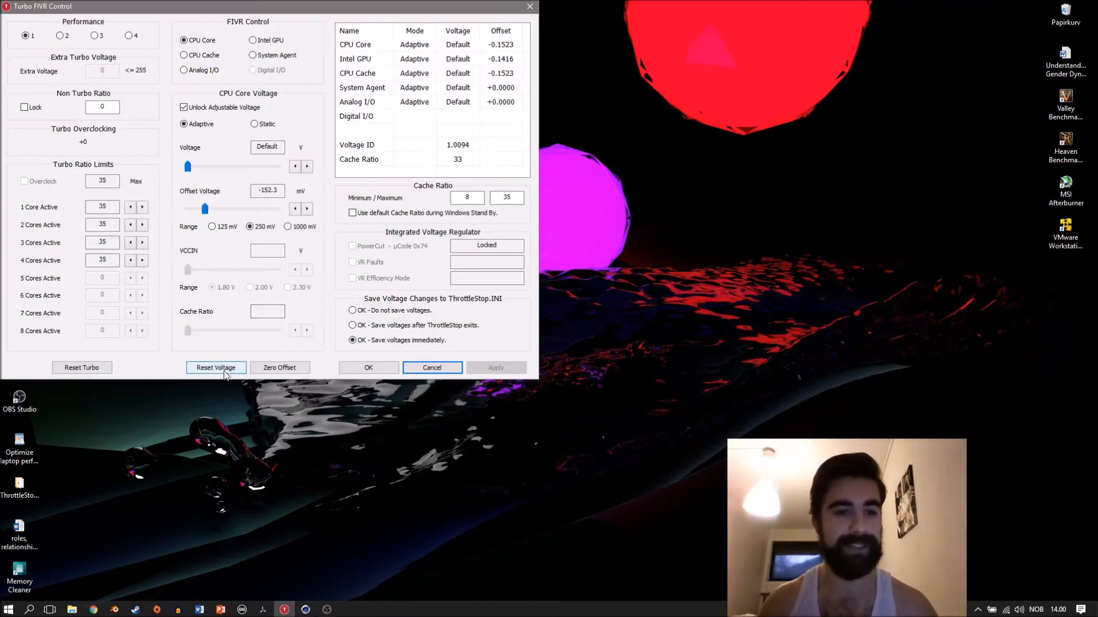
pyautogui.click(216, 367)
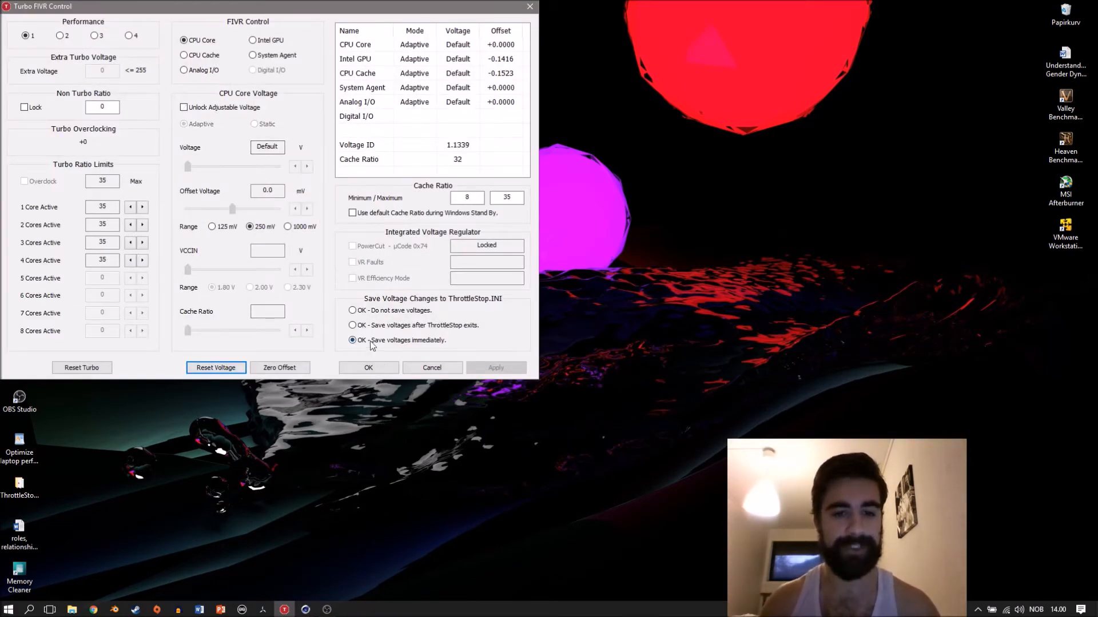
pyautogui.click(369, 367)
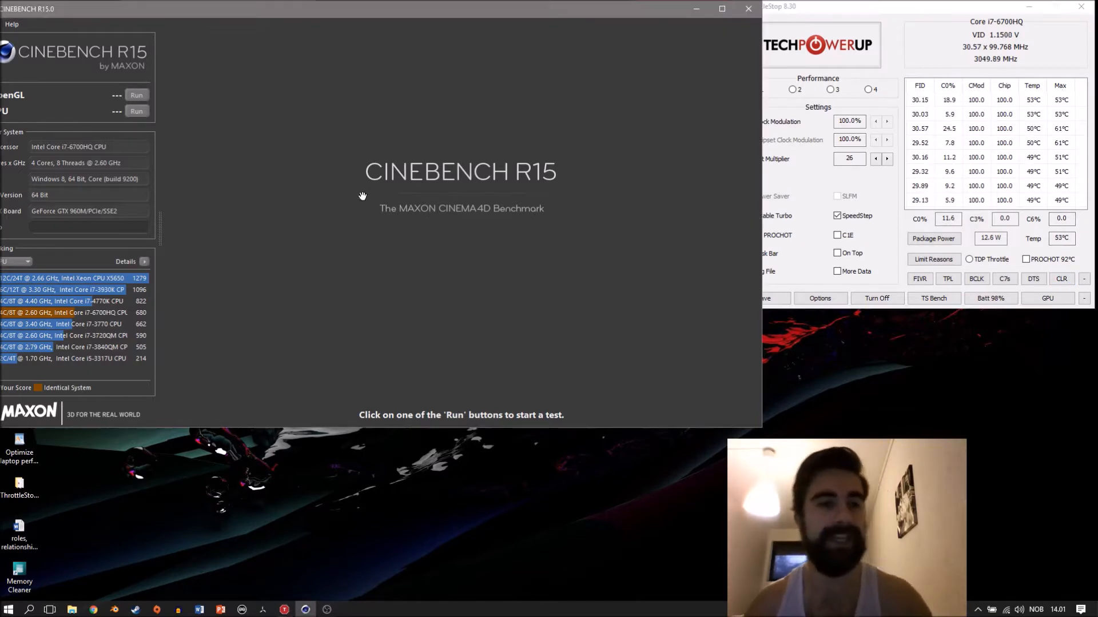
# Step: Run the Cinebench R15 CPU benchmark with zero core offset, scoring 602 cb
pyautogui.click(136, 111)
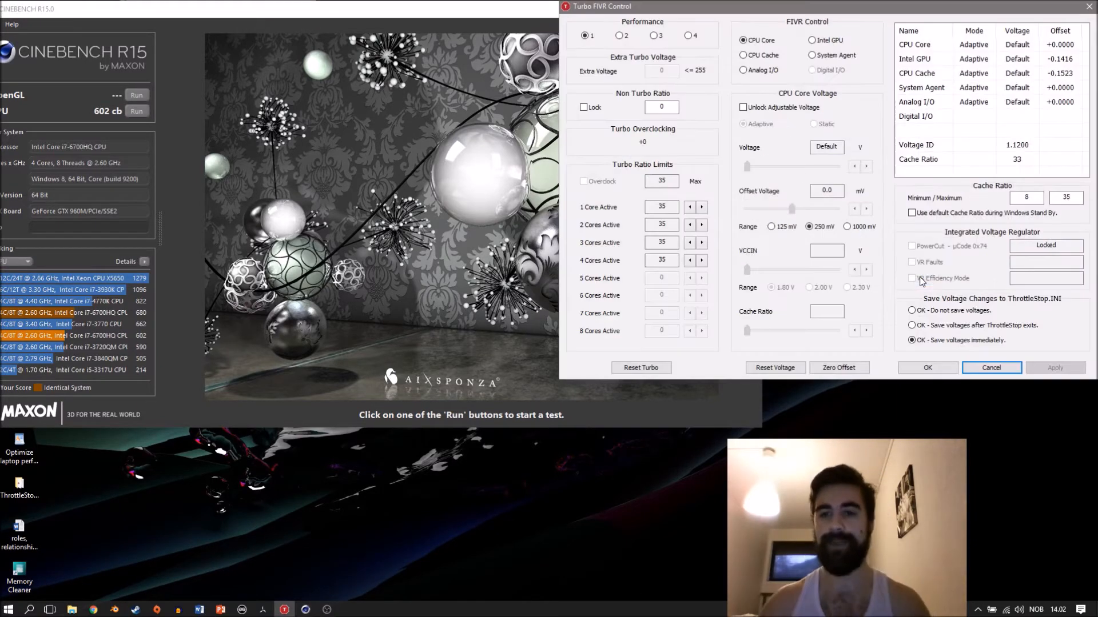
# Step: Unlock adjustable voltage for CPU core and cache in Turbo FIVR Control and apply it
pyautogui.click(743, 107)
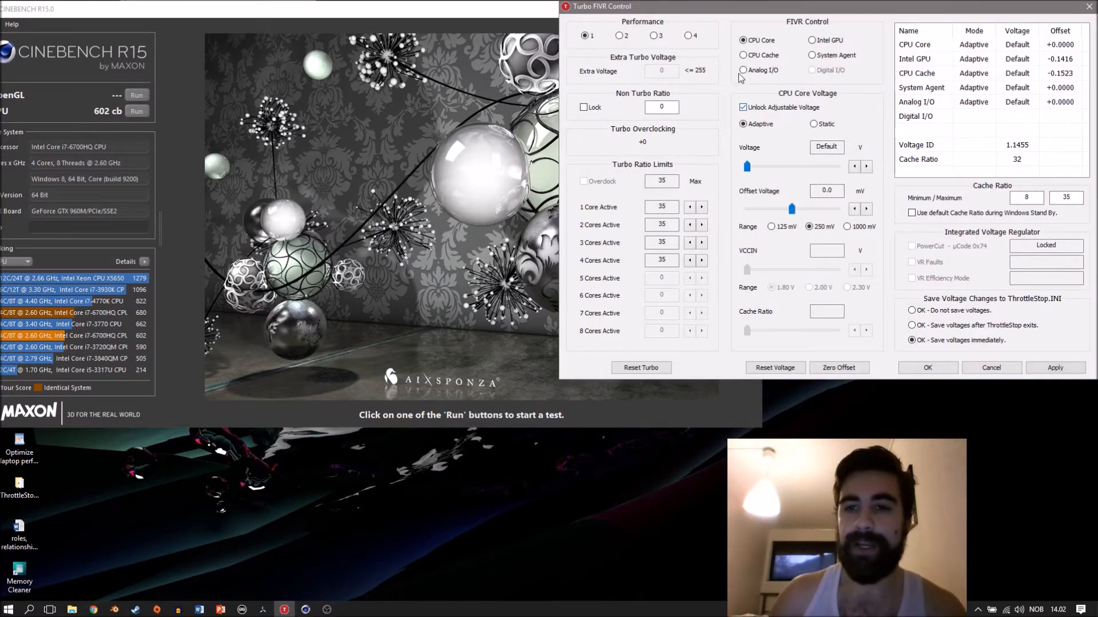
pyautogui.click(743, 55)
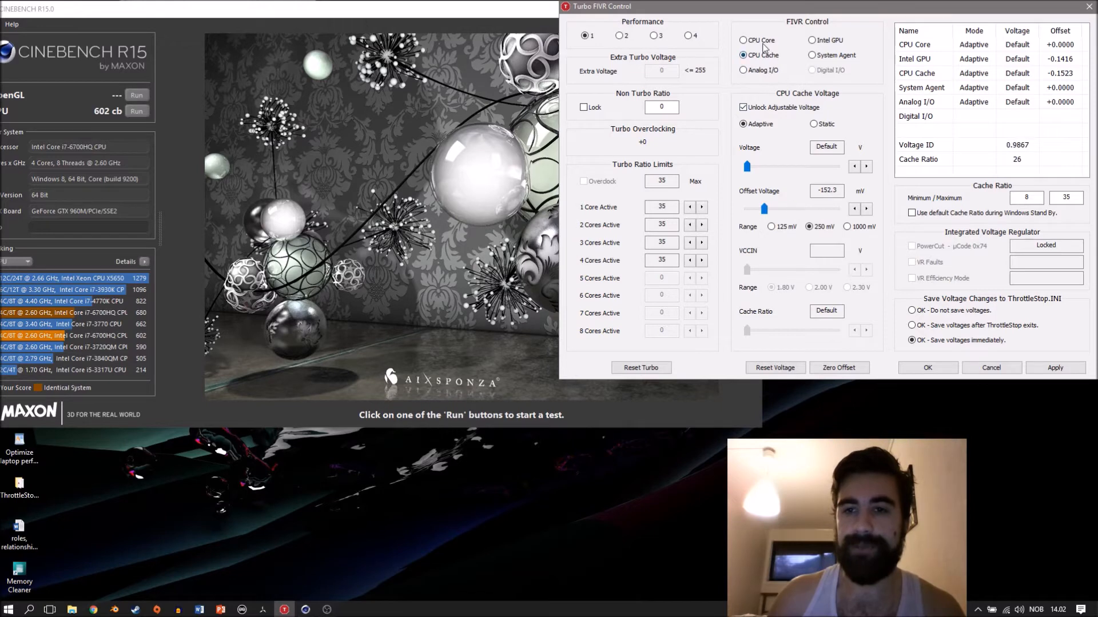
pyautogui.click(743, 40)
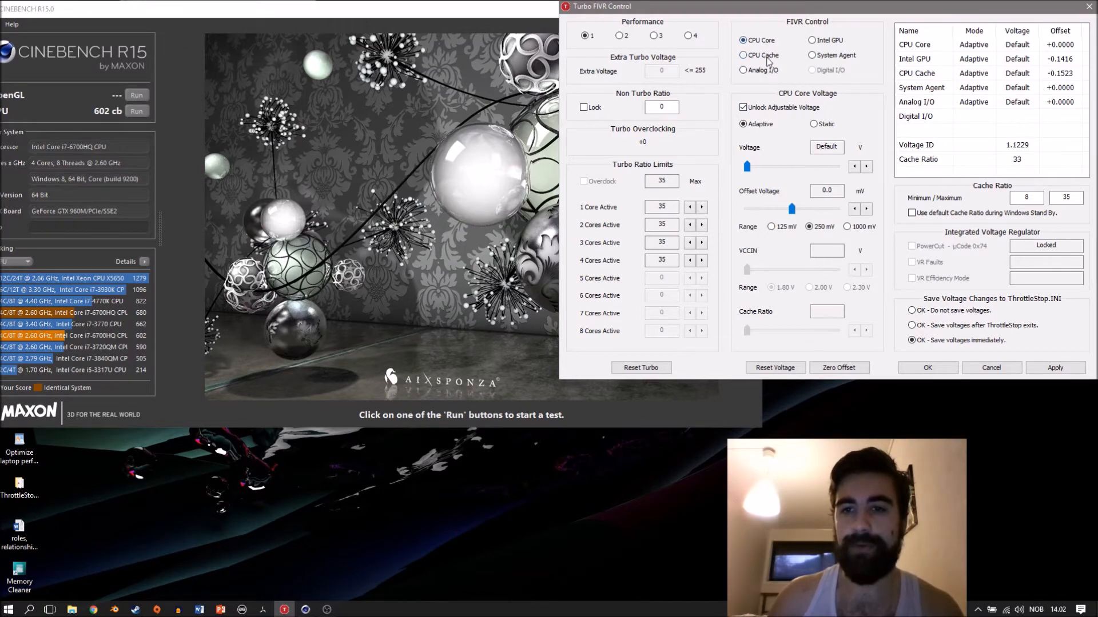
pyautogui.click(743, 55)
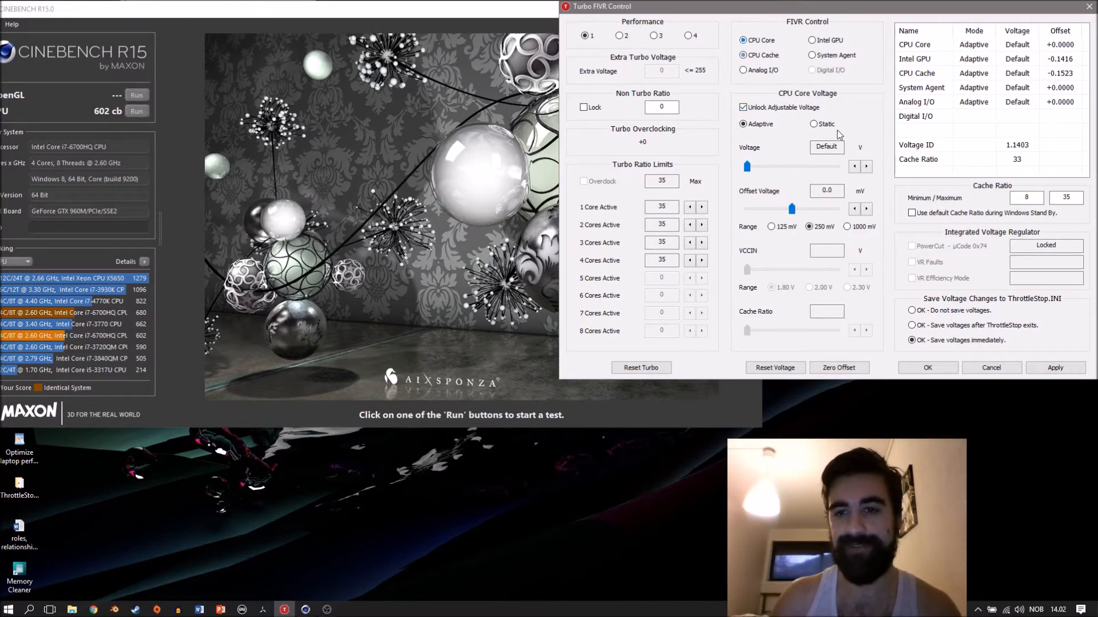
pyautogui.click(744, 54)
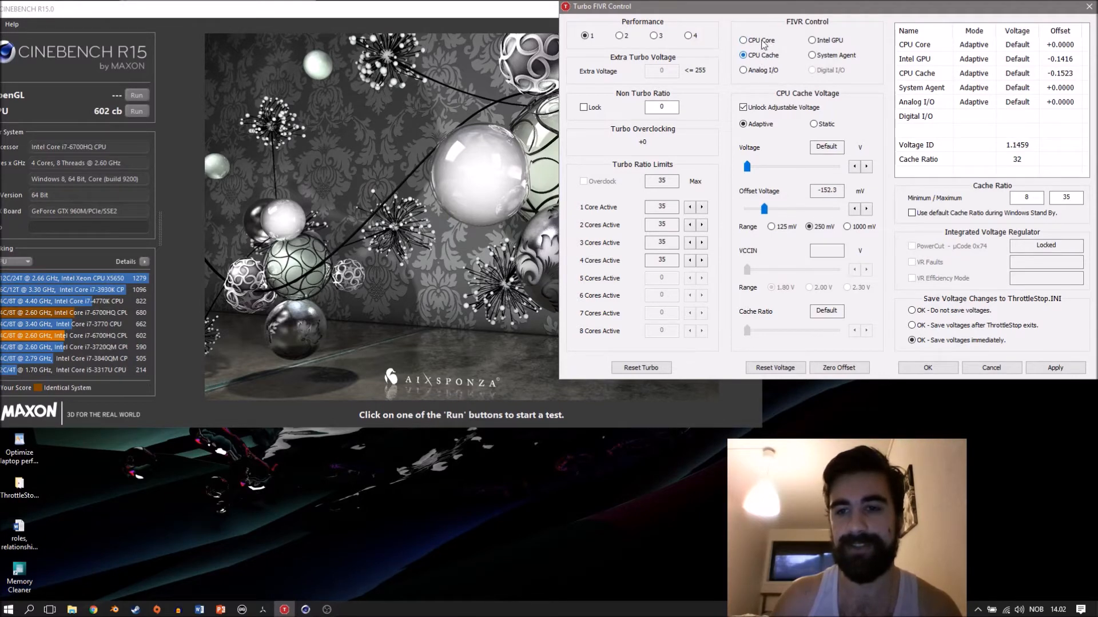
pyautogui.click(744, 40)
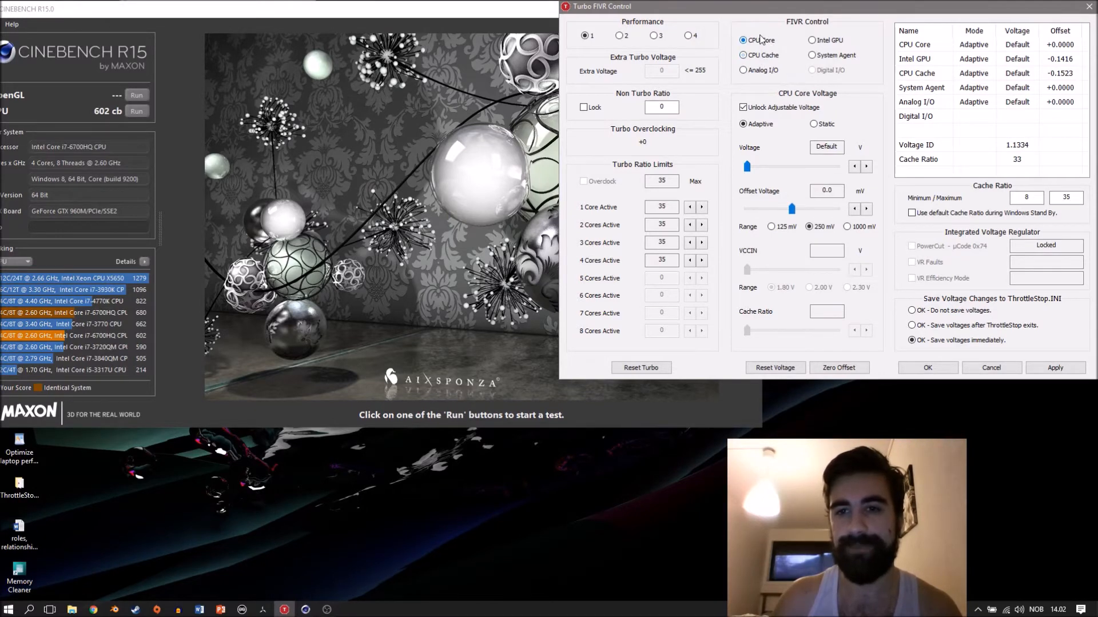
pyautogui.click(743, 55)
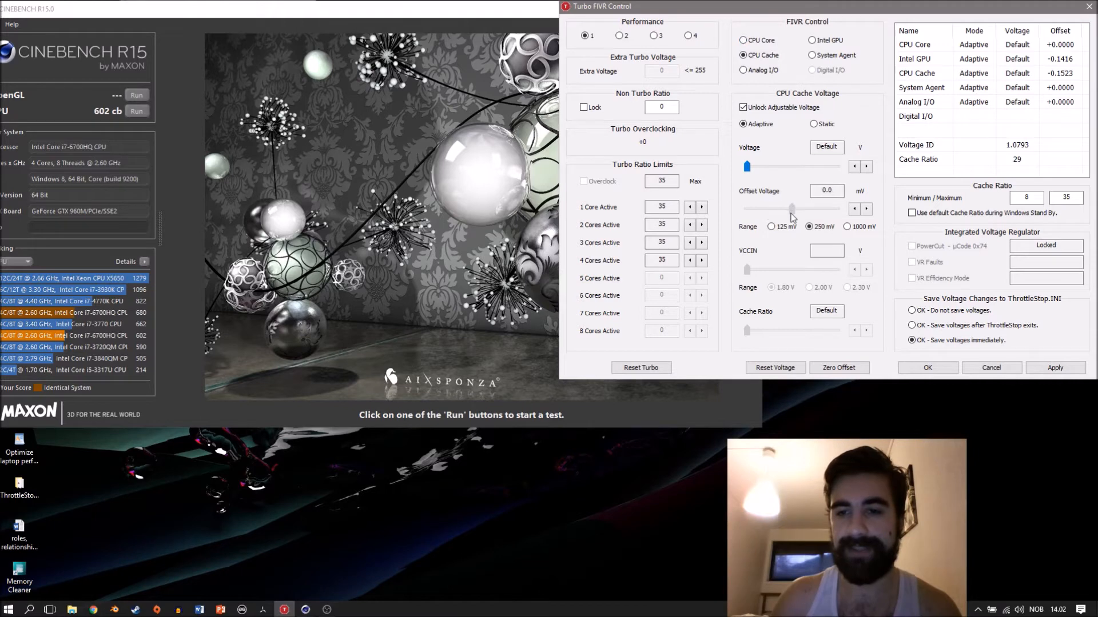
pyautogui.click(865, 208)
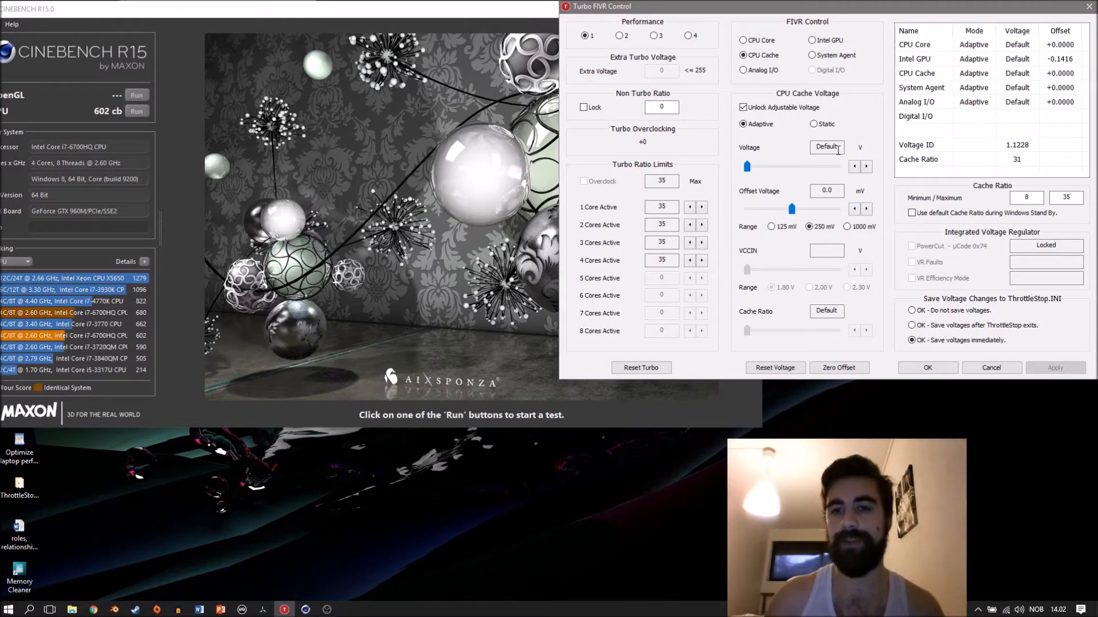
# Step: Lower the CPU core offset voltage toward -150 mV, keeping adaptive mode
pyautogui.click(744, 40)
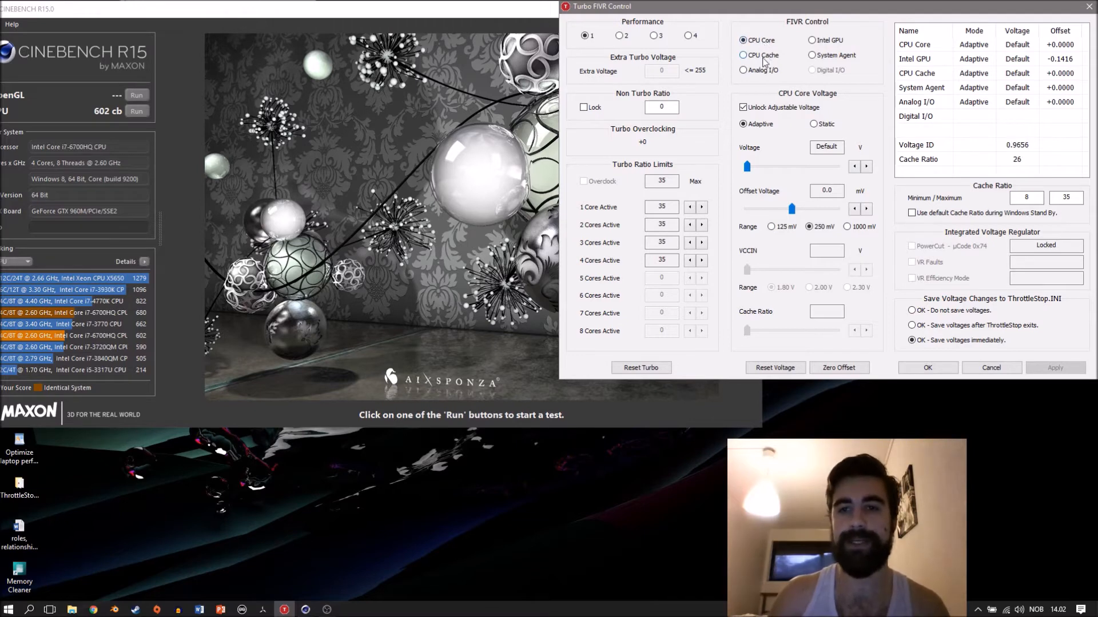
pyautogui.click(744, 40)
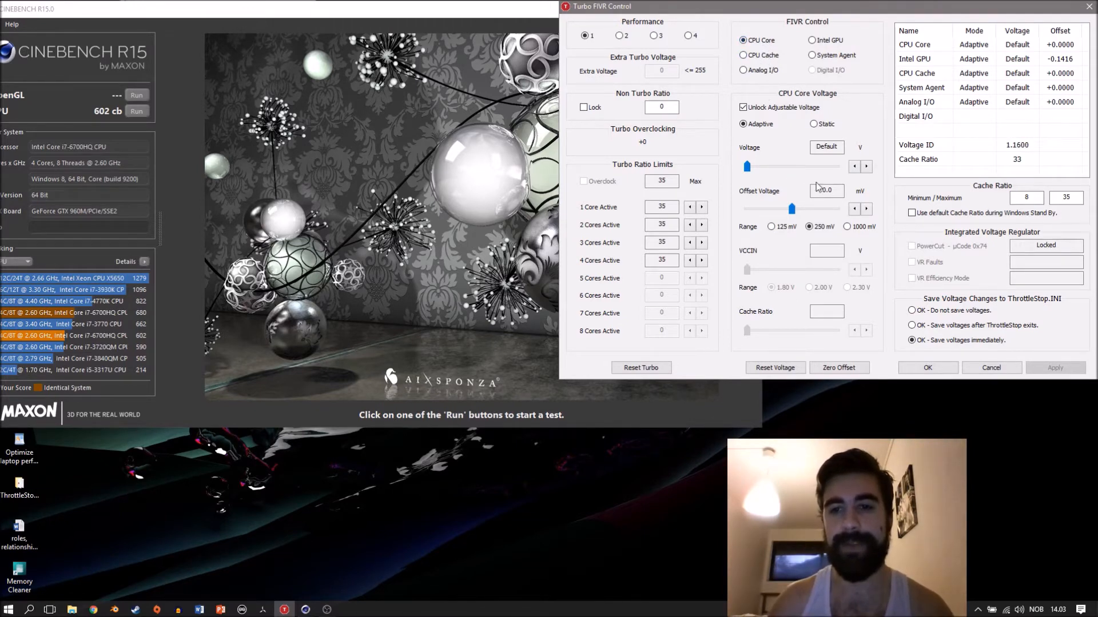
pyautogui.click(743, 123)
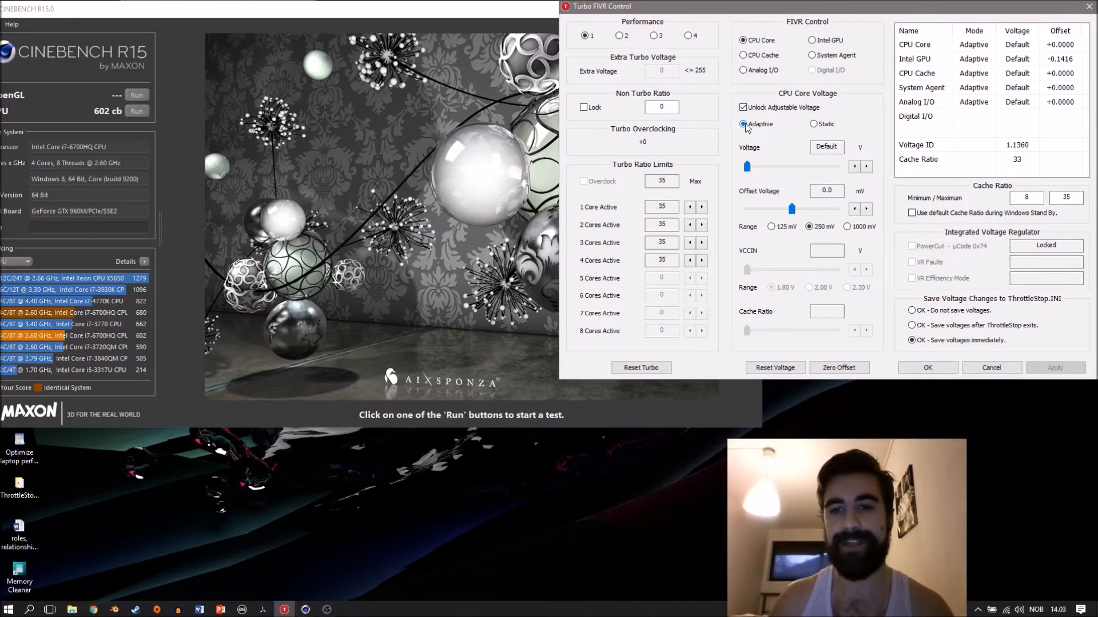
pyautogui.click(743, 40)
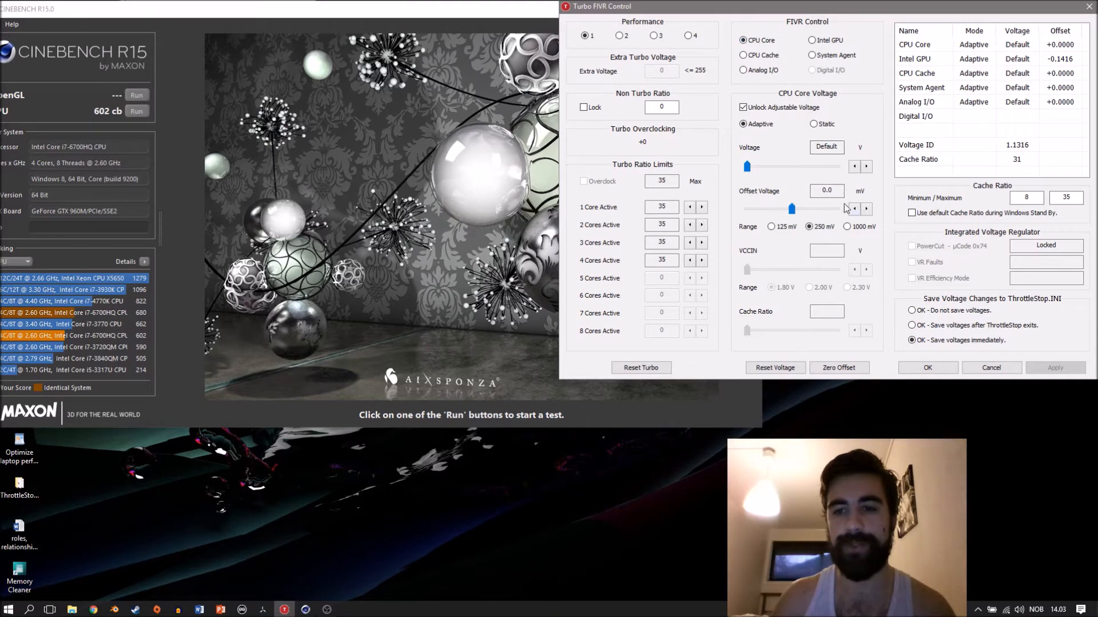
pyautogui.click(853, 208)
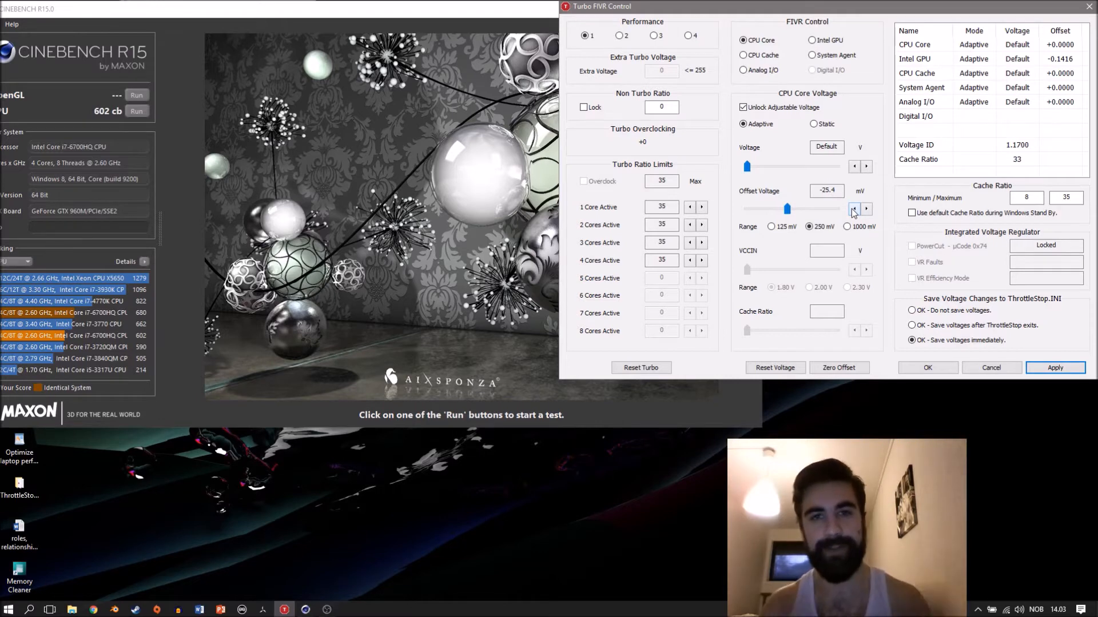
pyautogui.click(1055, 367)
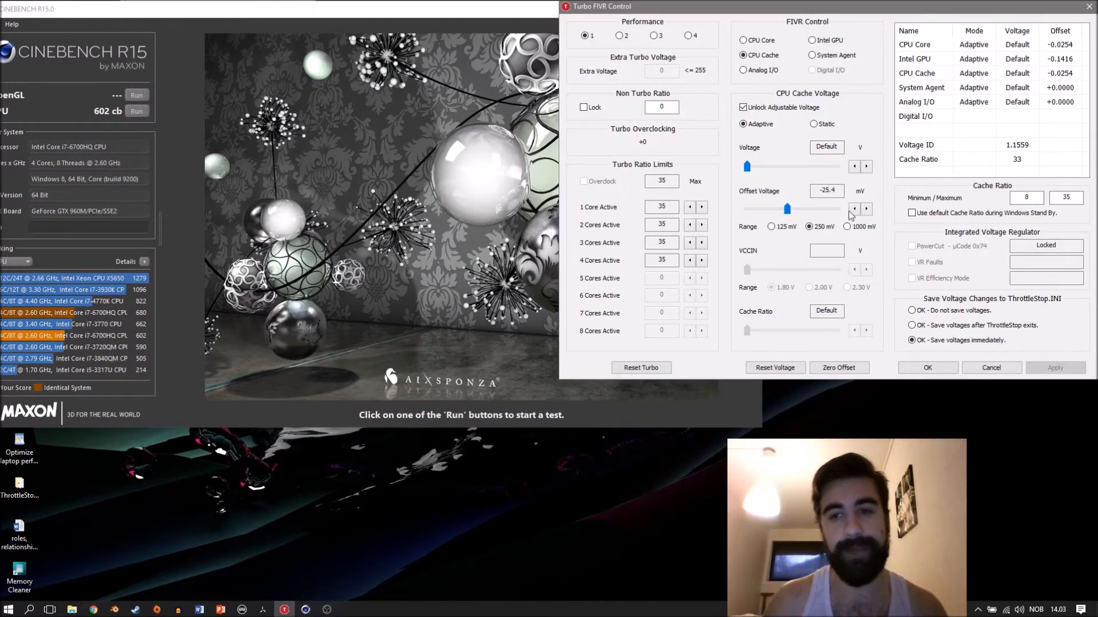
pyautogui.click(853, 208)
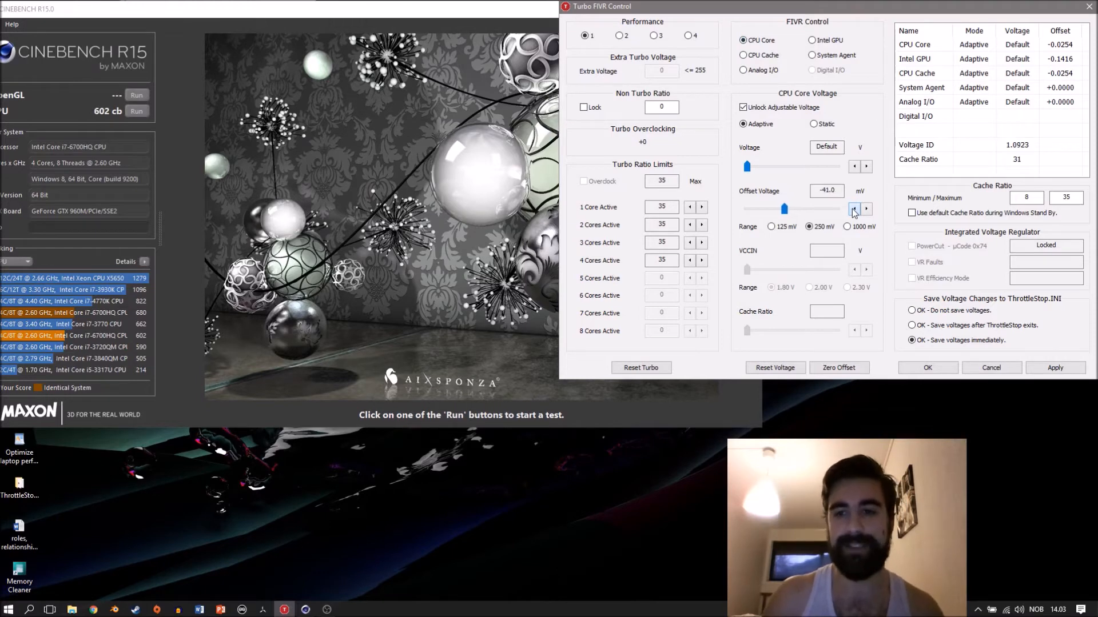
pyautogui.click(866, 209)
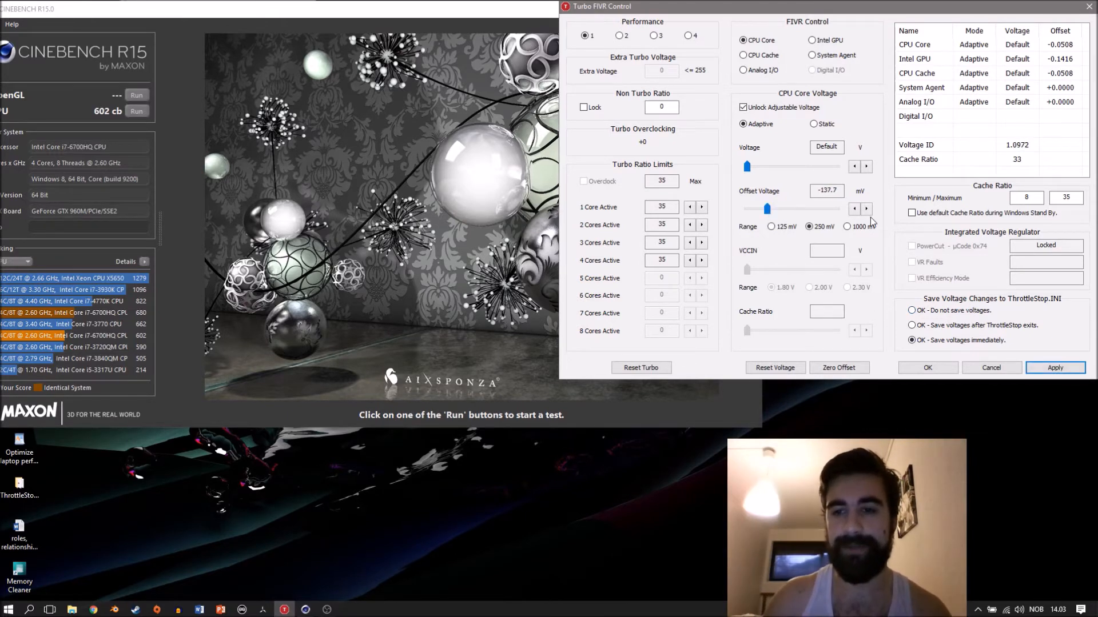
pyautogui.click(854, 209)
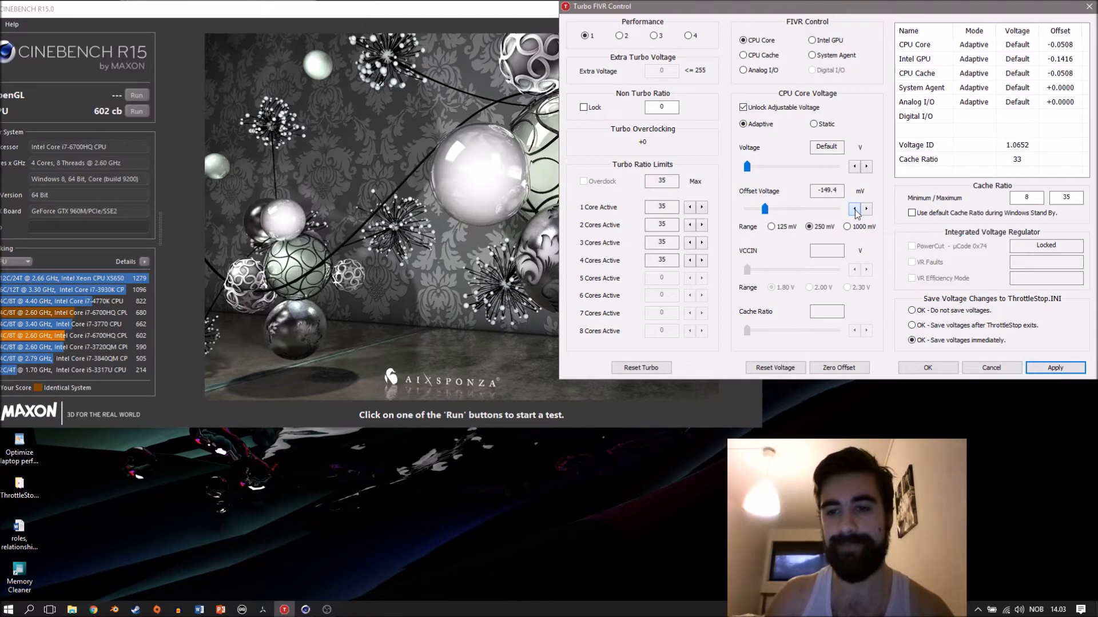
# Step: Lower the CPU cache offset voltage to a similar large negative value
pyautogui.click(744, 55)
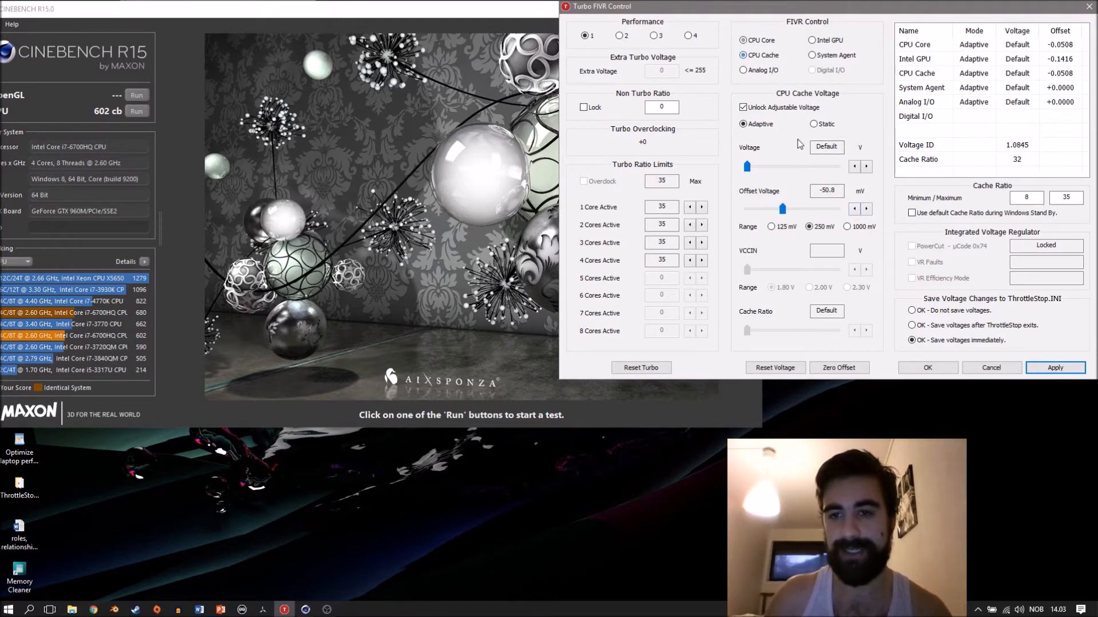
pyautogui.click(853, 208)
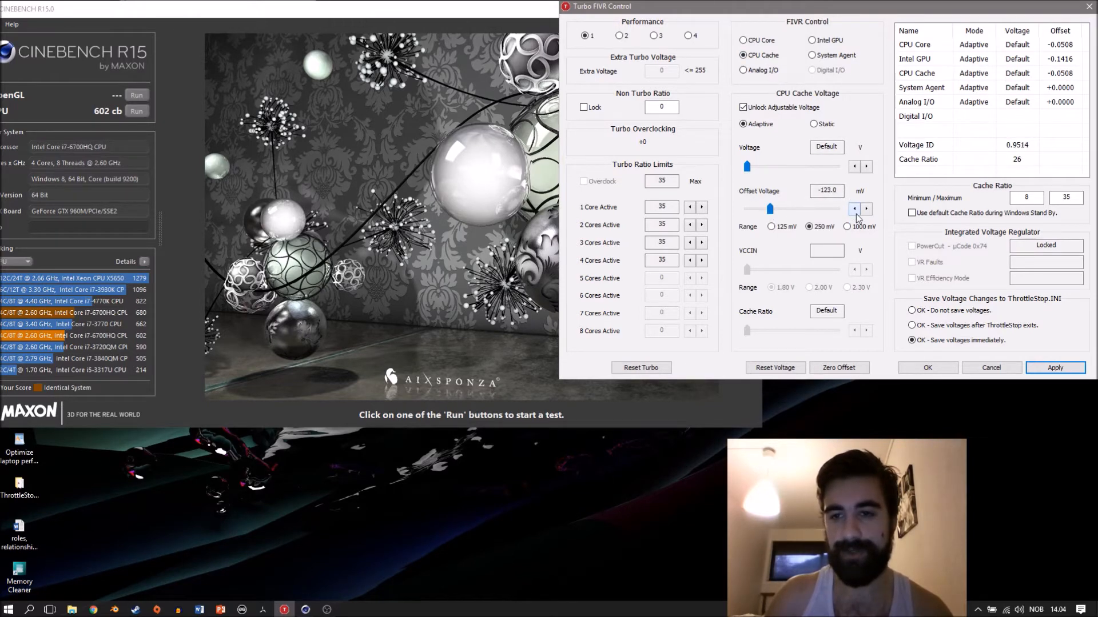
pyautogui.click(865, 208)
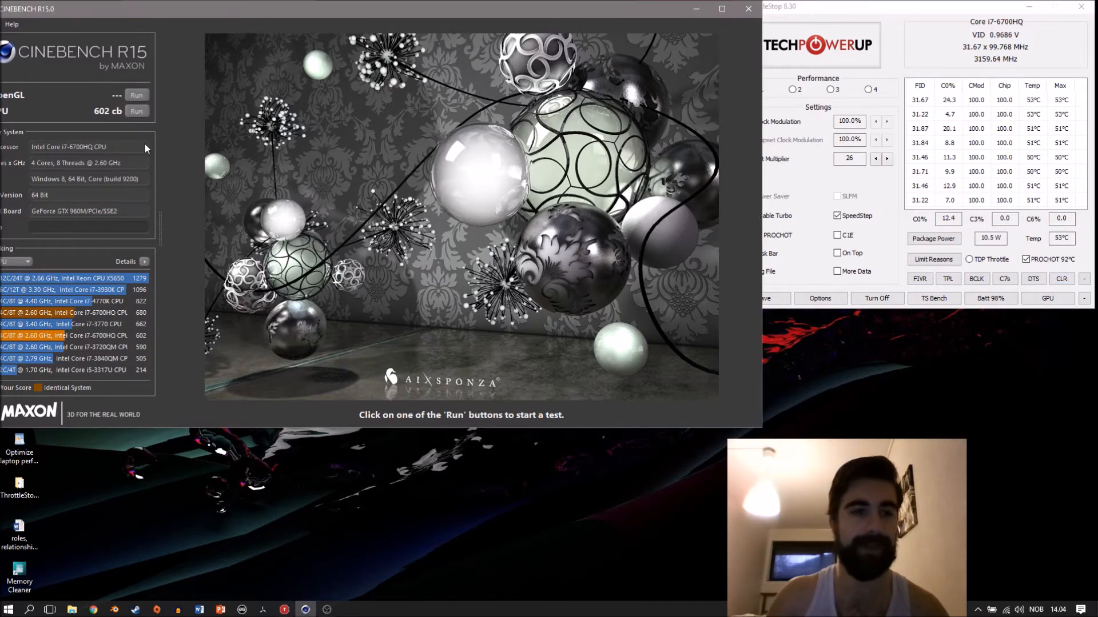
# Step: Run the Cinebench CPU benchmark to 626 cb, close it without saving, and reopen FIVR
pyautogui.click(136, 111)
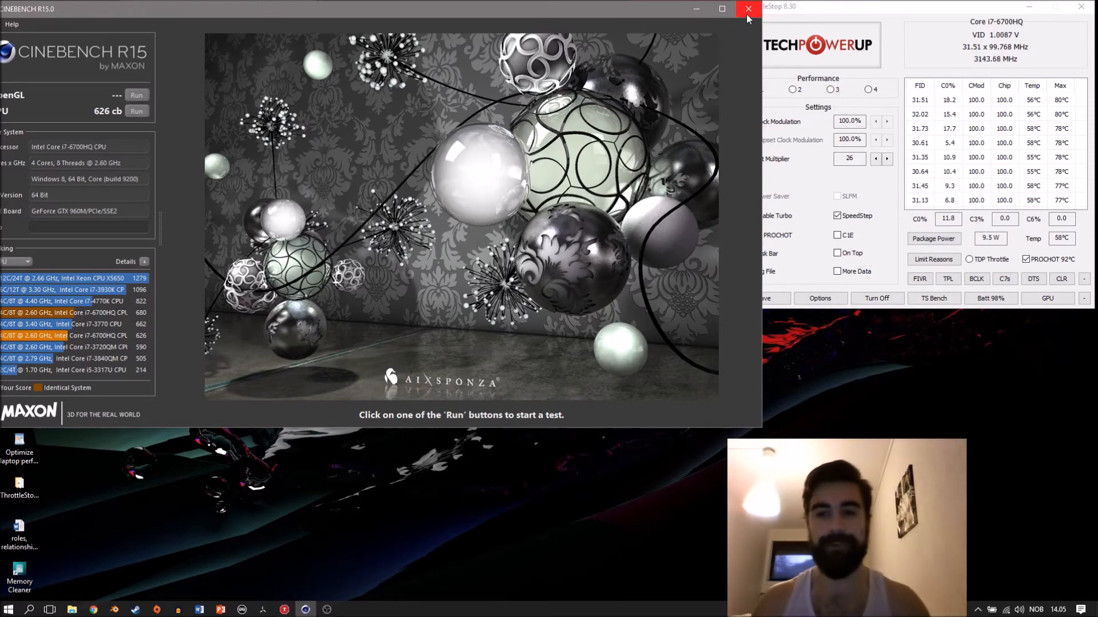
pyautogui.click(746, 8)
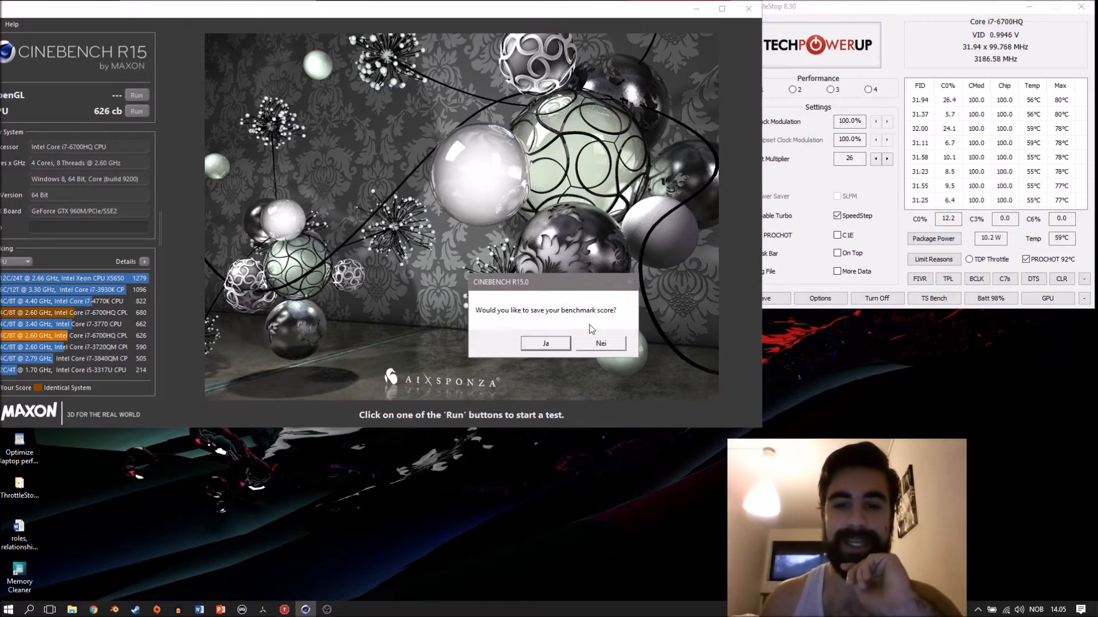
pyautogui.click(600, 344)
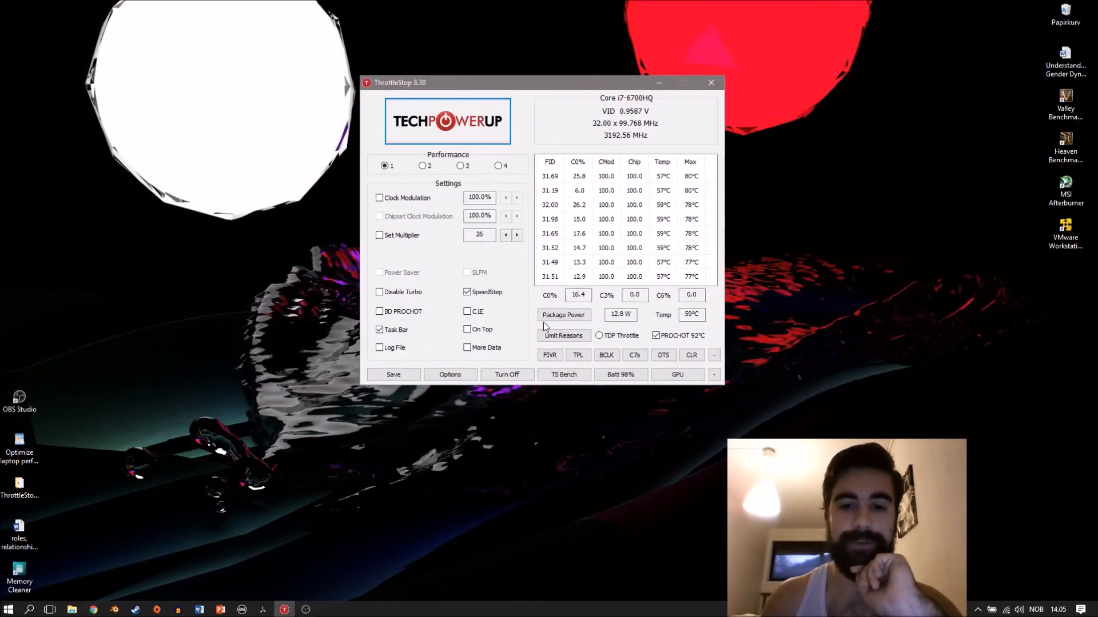
pyautogui.click(550, 355)
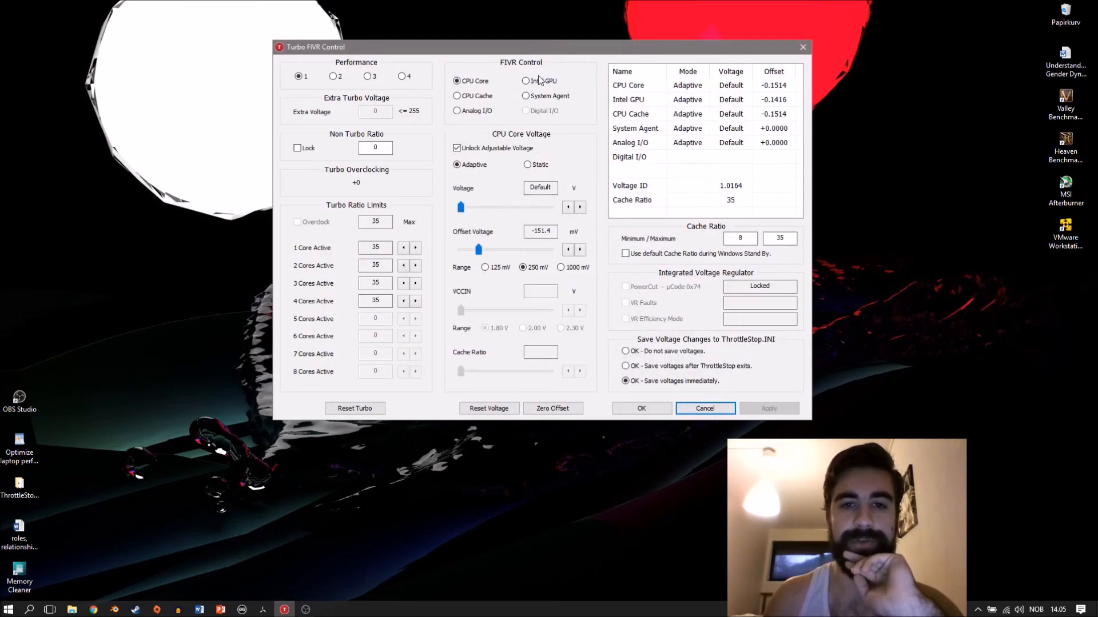
pyautogui.click(526, 80)
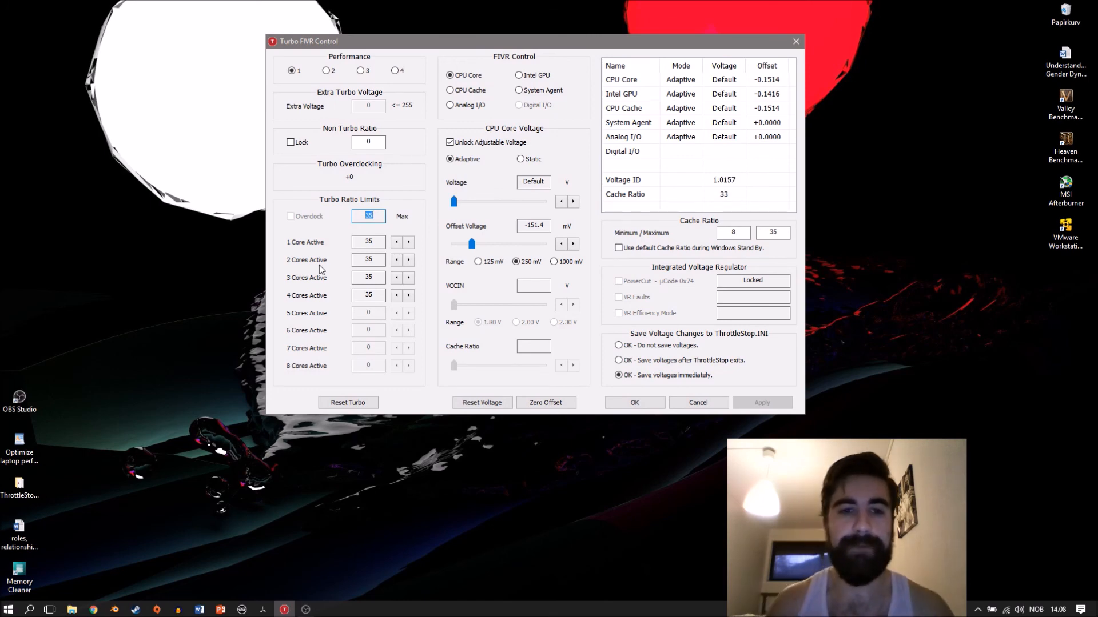
pyautogui.click(450, 89)
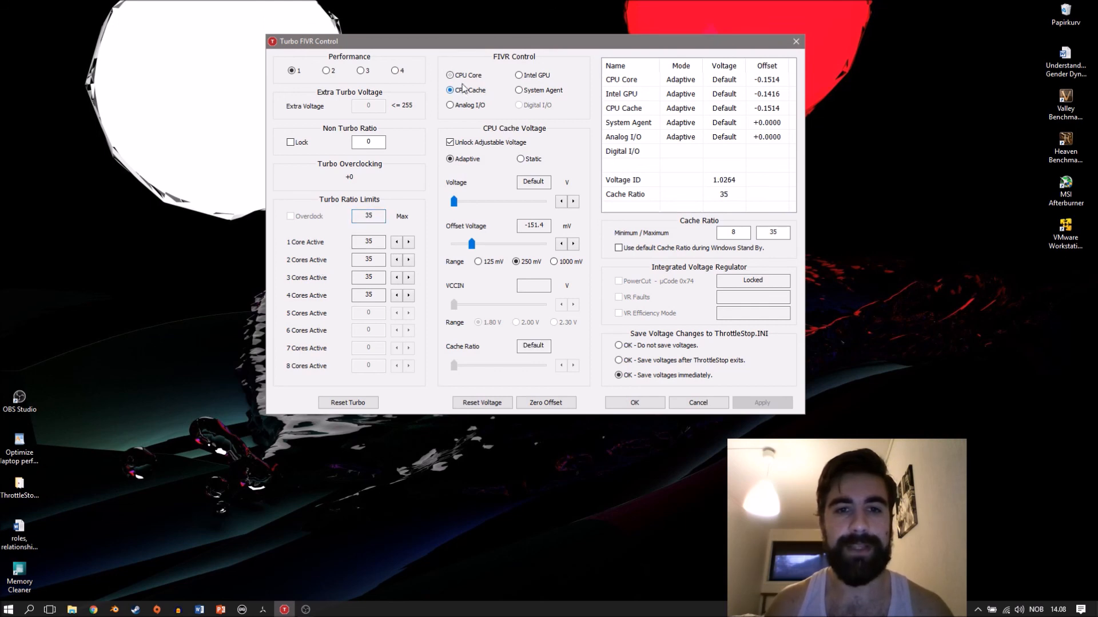
pyautogui.click(450, 76)
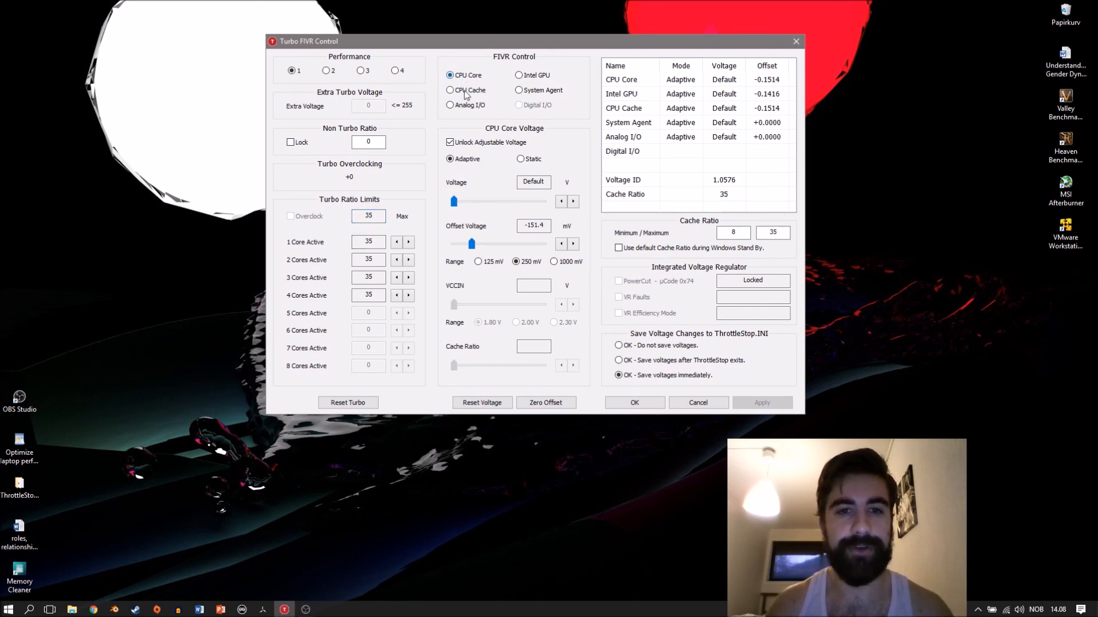
pyautogui.click(449, 89)
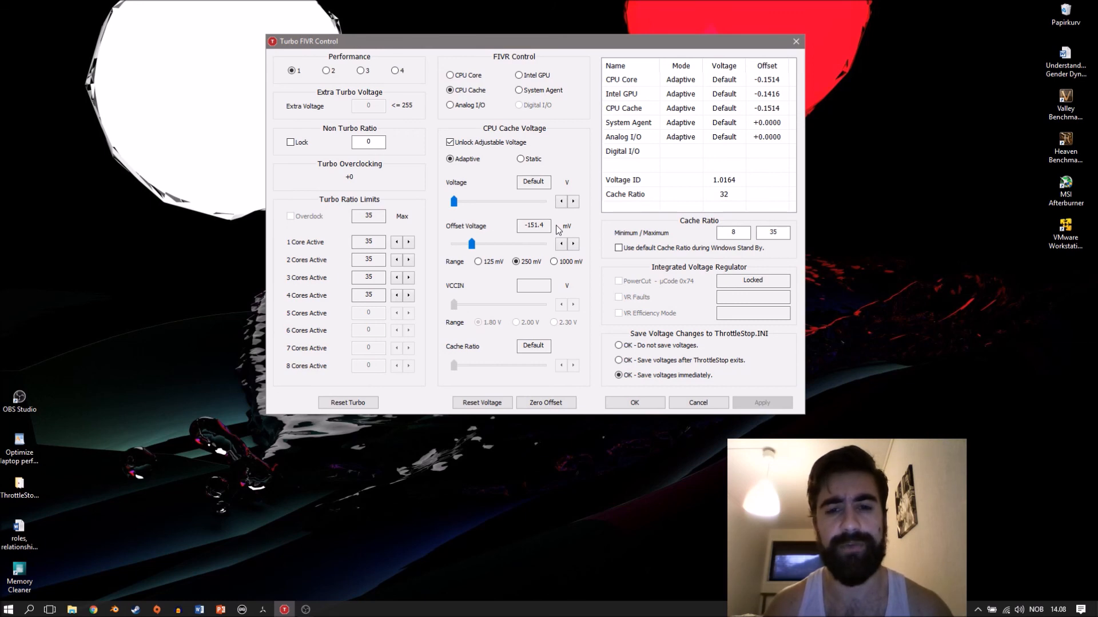
pyautogui.click(573, 244)
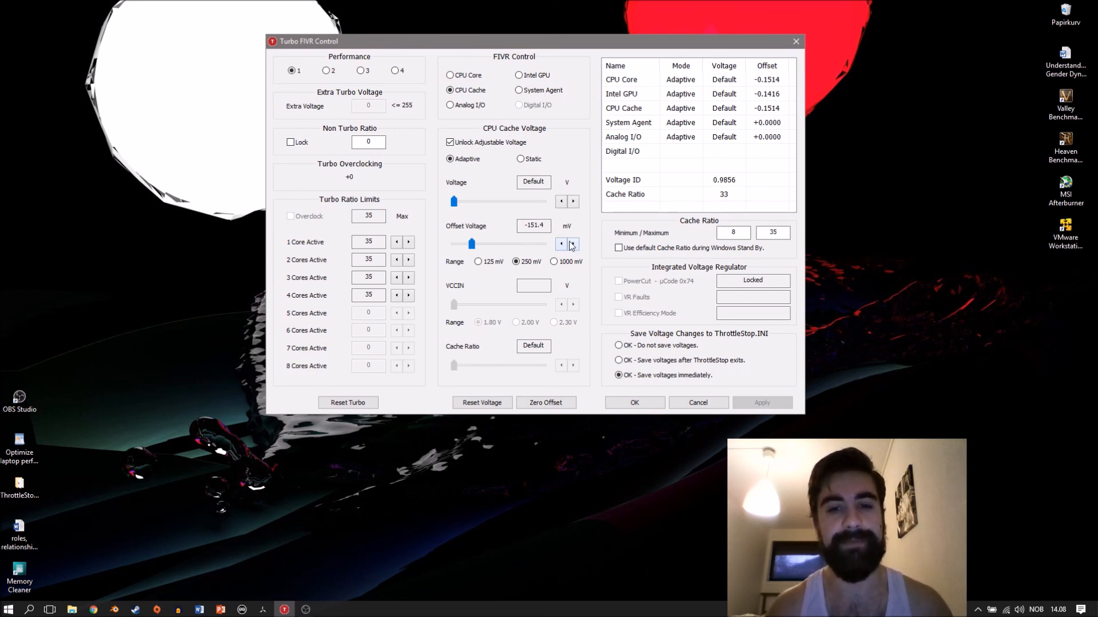
pyautogui.click(560, 245)
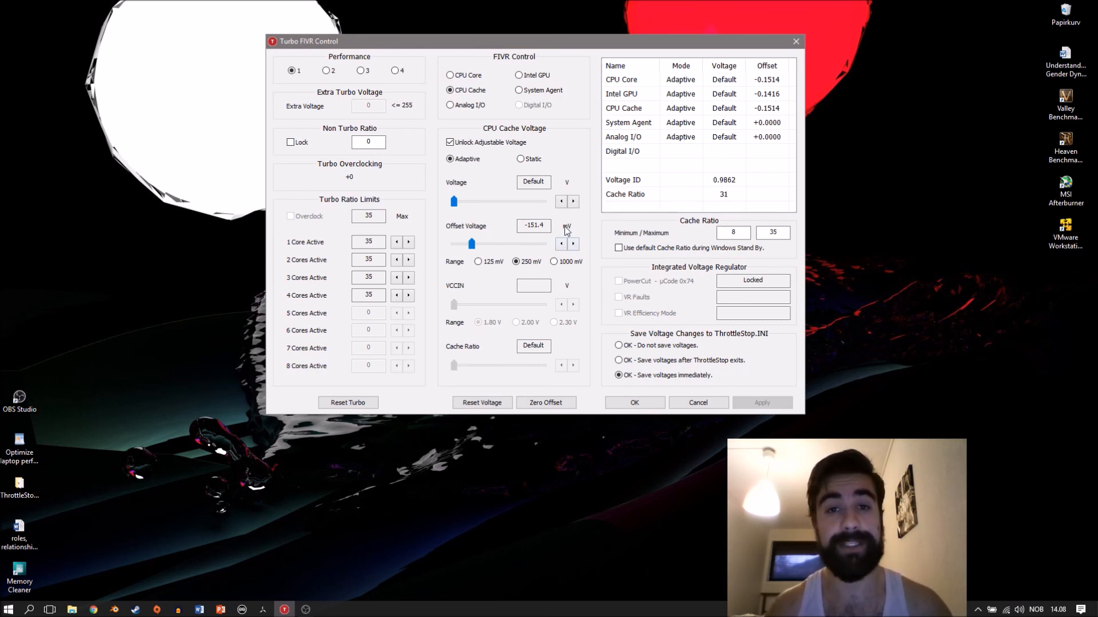